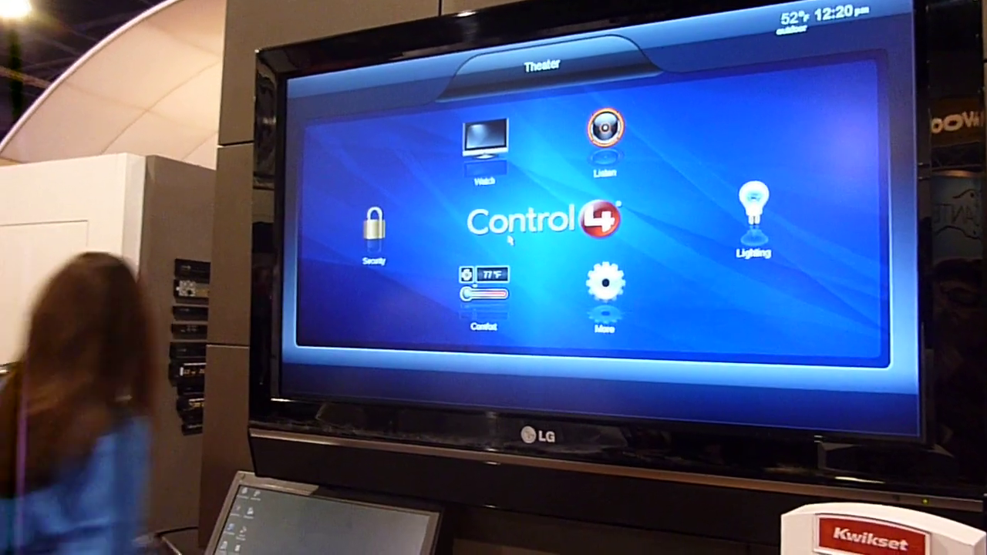
Step: Show the installed apps grid with Weather, News, Netflix, Facebook, Twitter and eBay
click(608, 285)
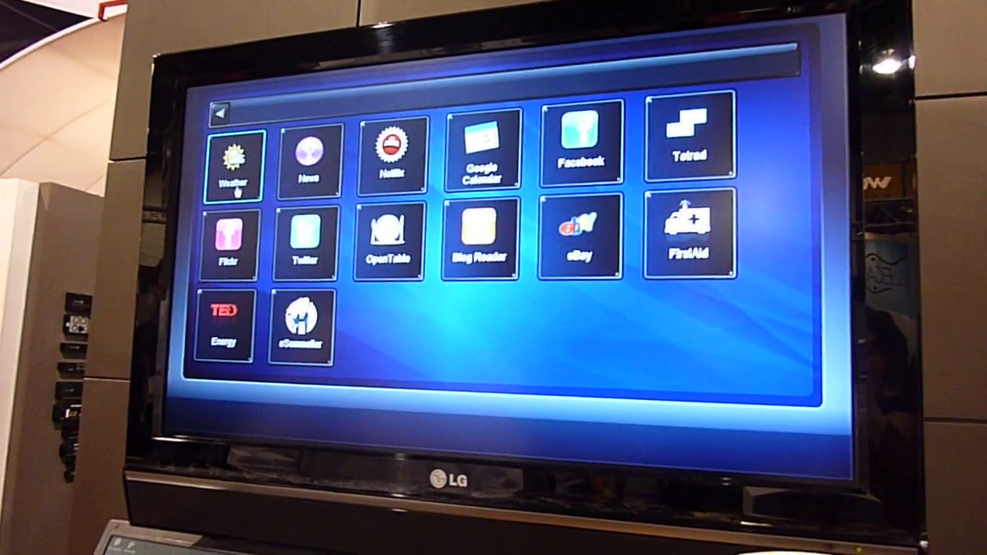
click(231, 162)
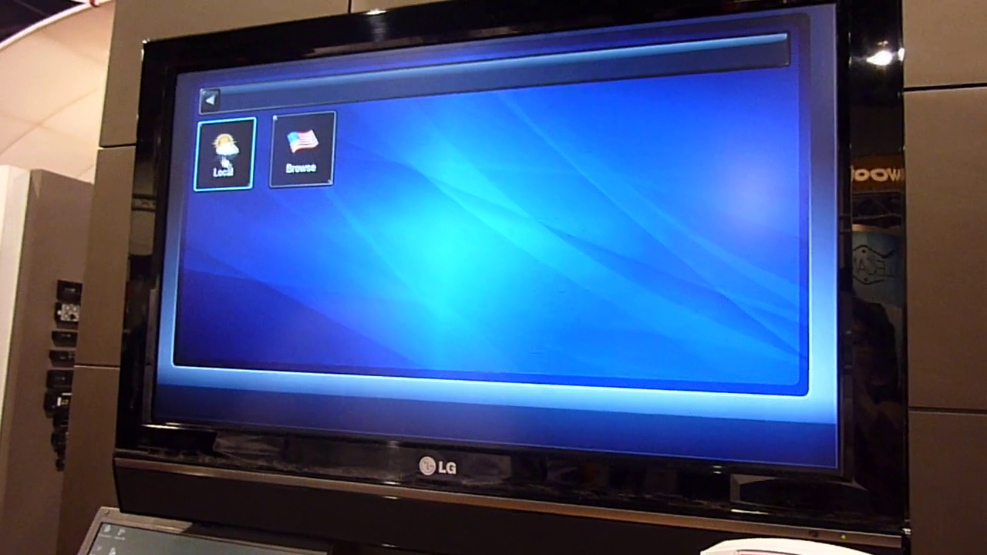
click(225, 151)
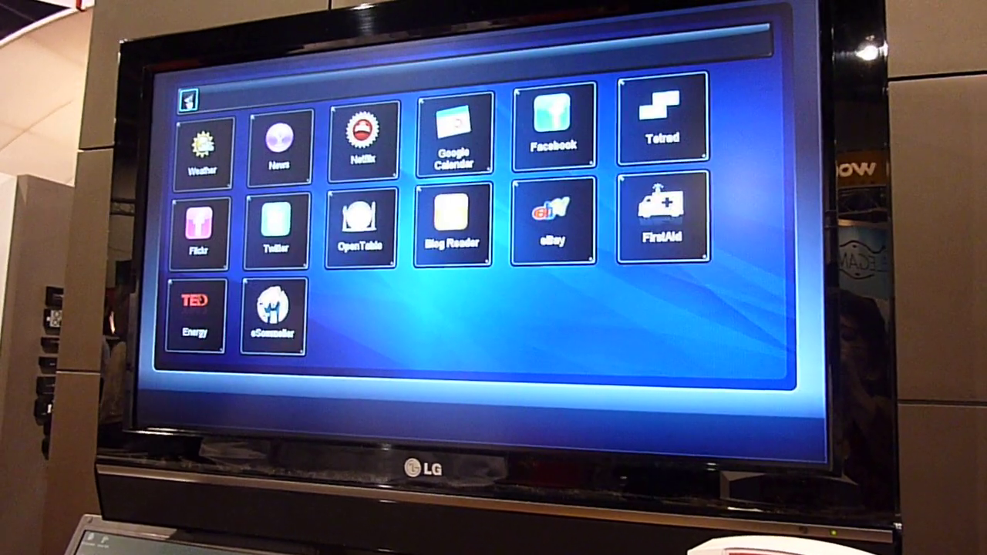
click(550, 127)
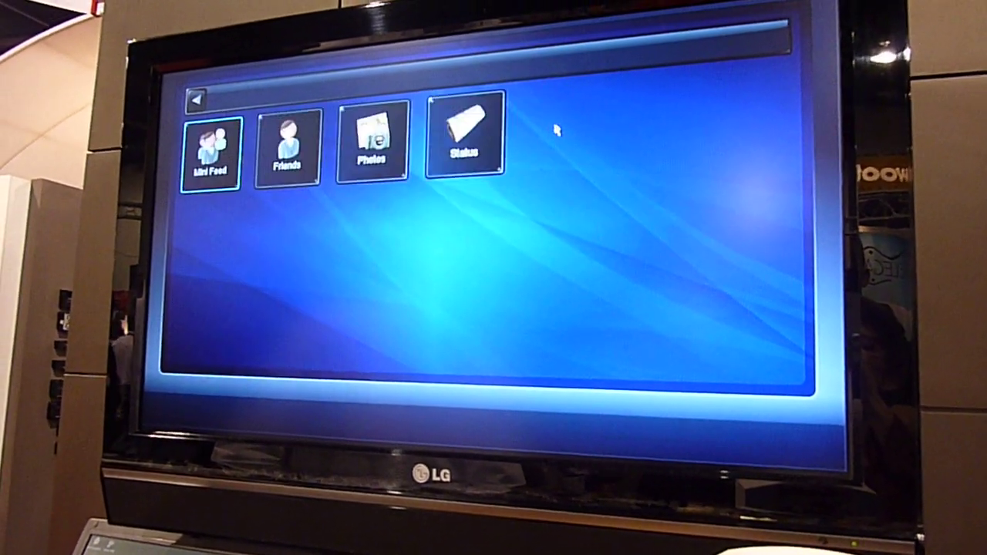
click(287, 142)
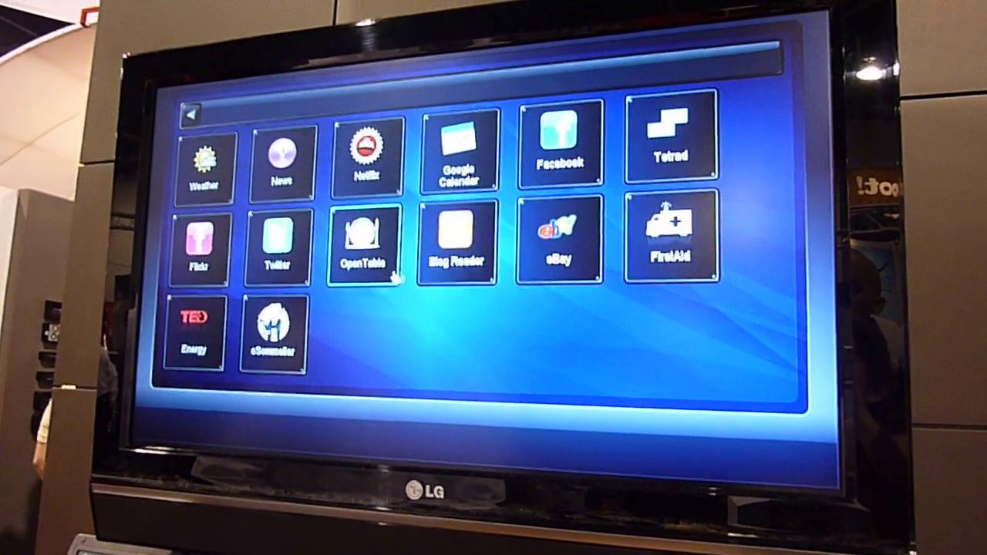
Step: Open FirstAid, continue past its overview and reach the Choking instructions for Infant, Child and Adult
click(672, 247)
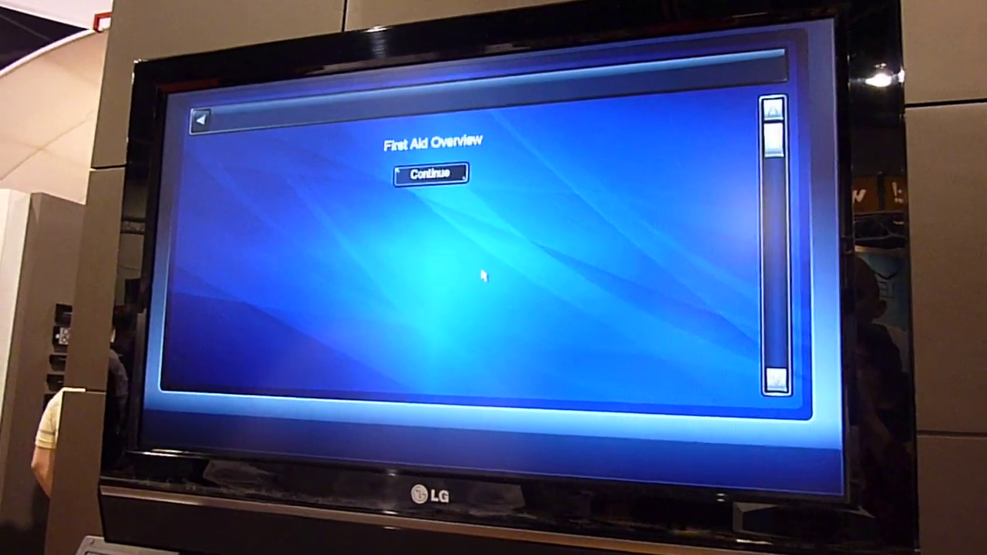
click(432, 173)
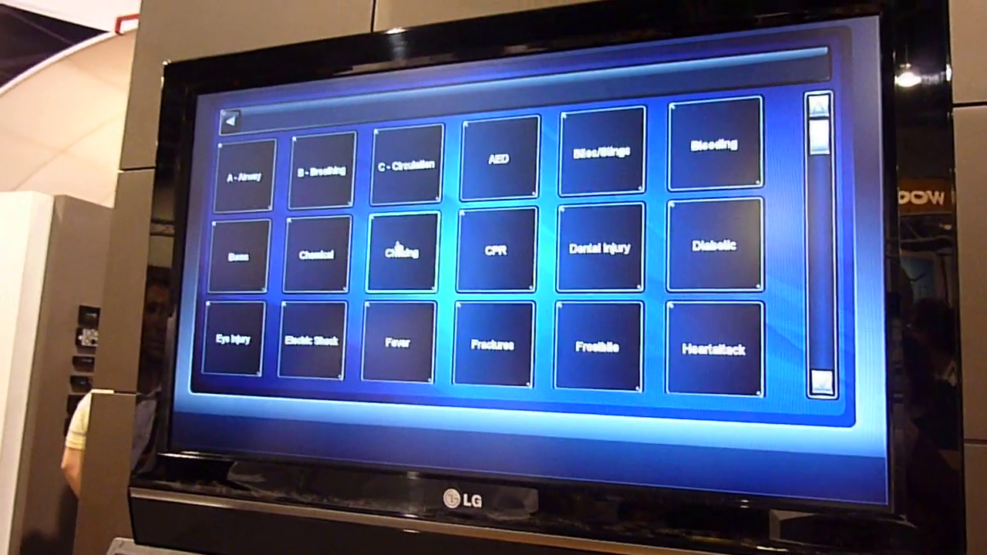
click(399, 255)
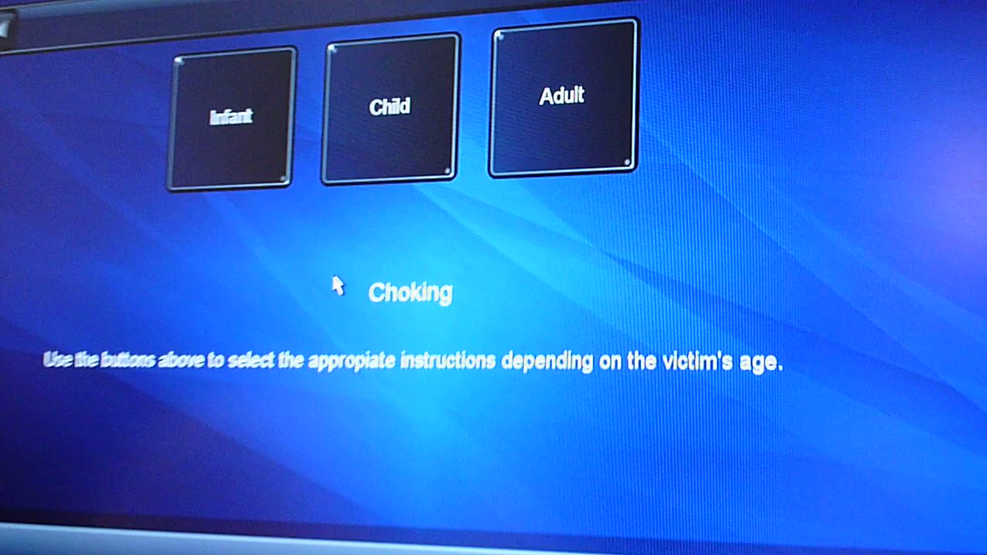
click(230, 117)
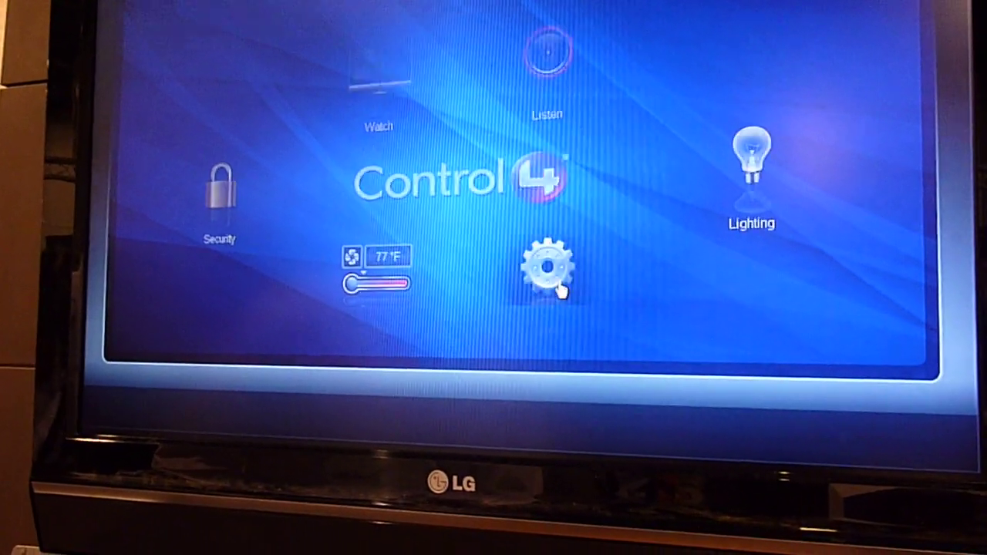
Step: From the More menu, visit the eSommelier and Energy apps in My Apps
click(548, 265)
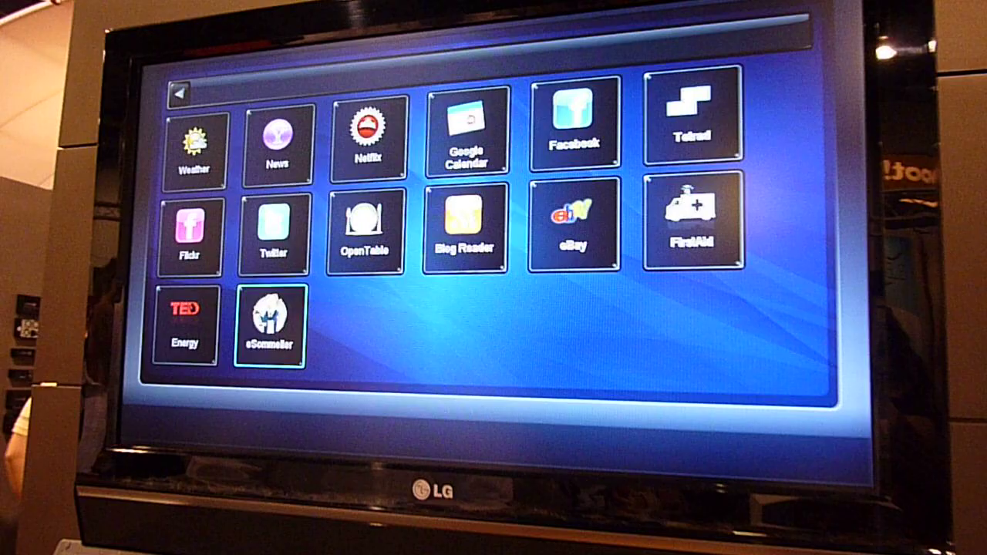
click(272, 323)
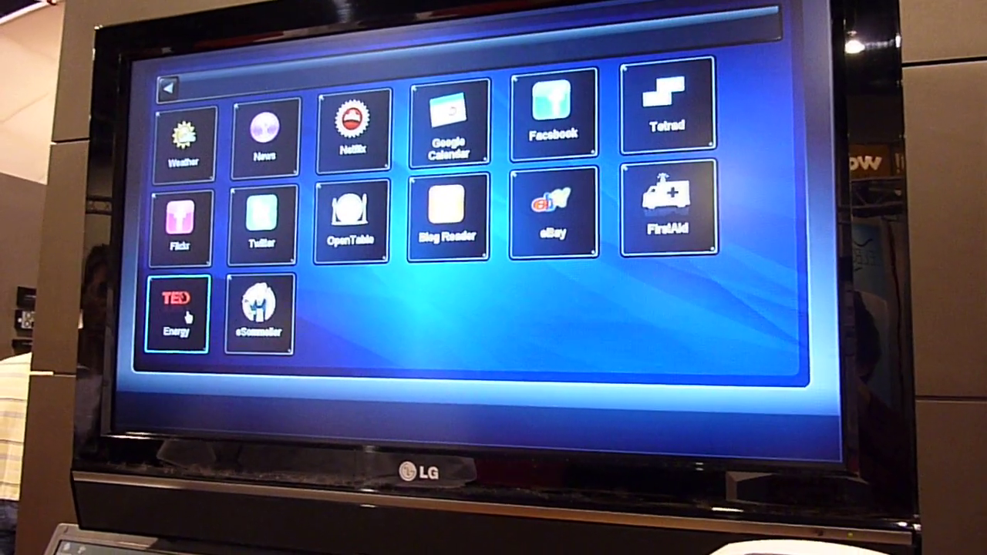
click(177, 316)
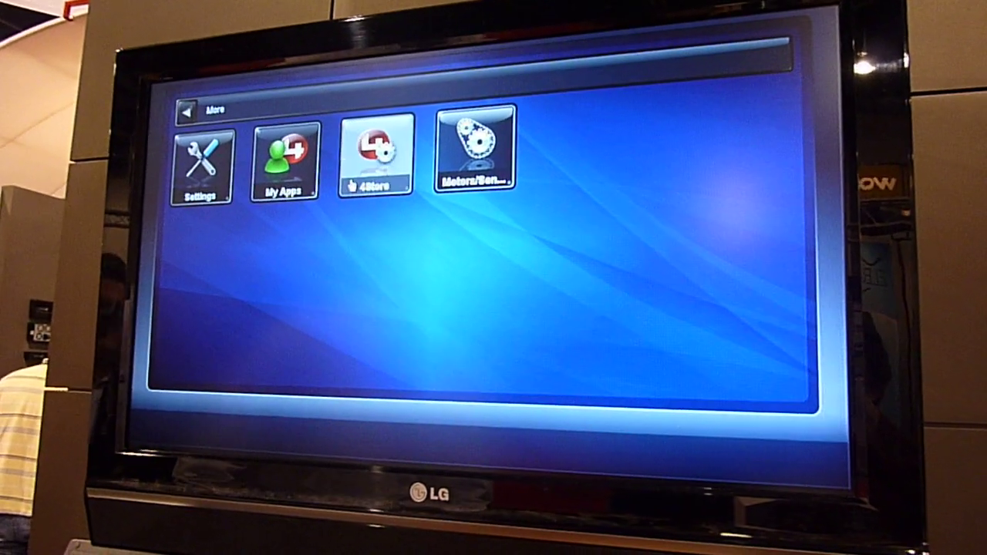
Step: Browse the 4Store into the Social Networking category, then return to the store's main menu
click(373, 157)
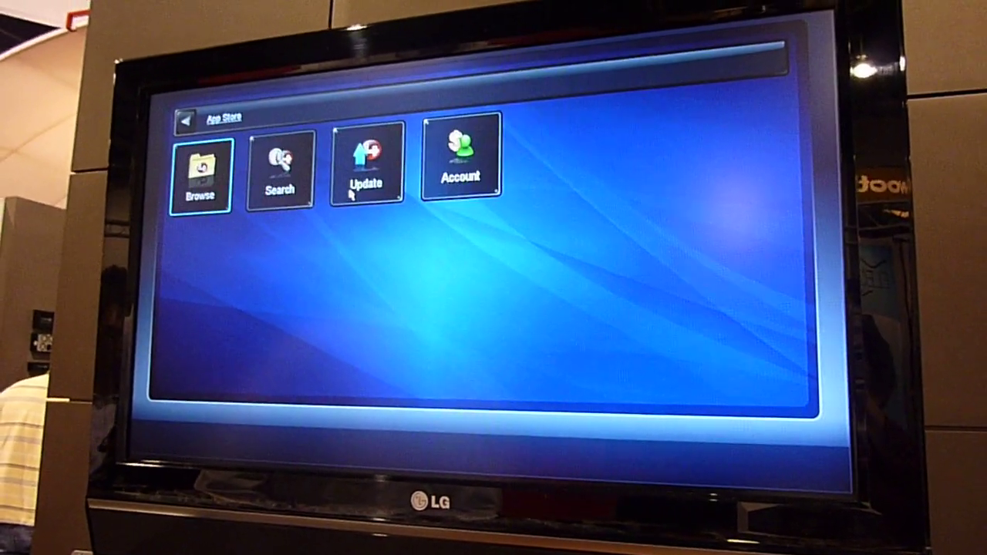
click(201, 177)
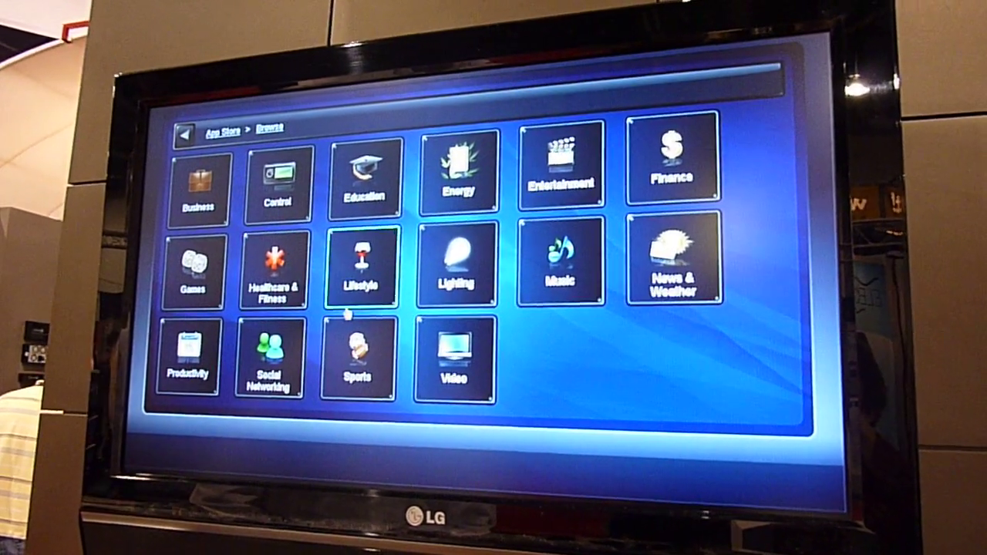
click(268, 362)
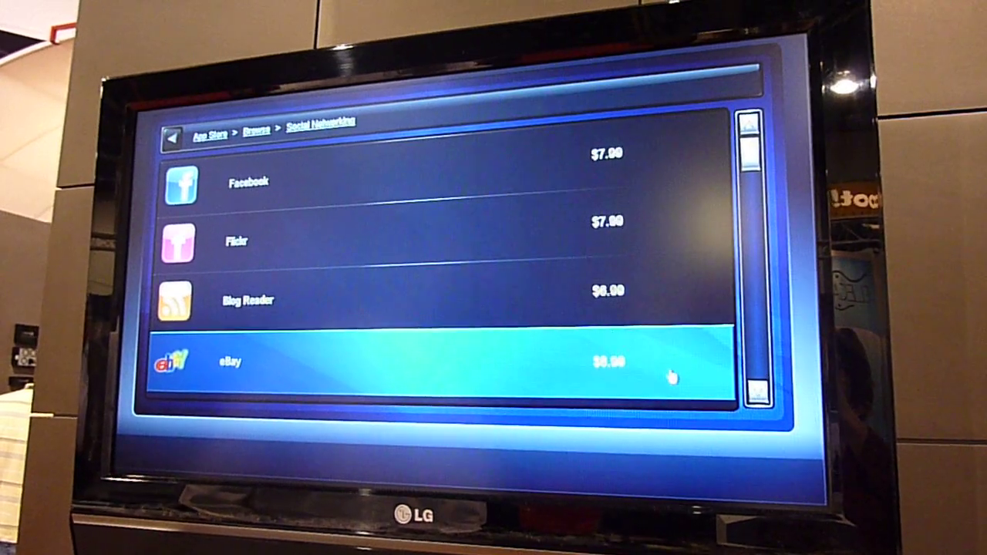
click(228, 363)
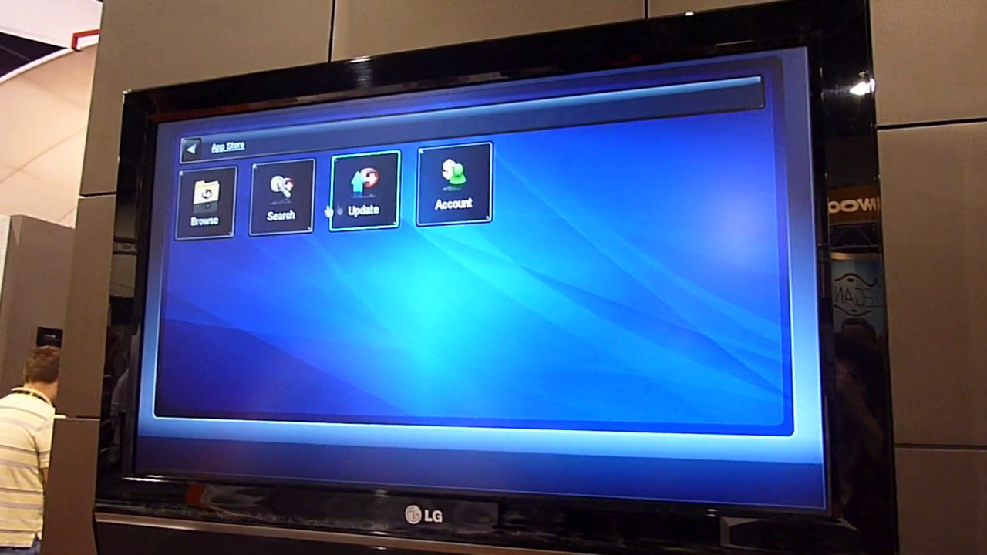
Step: Open the 4Store keyword search page with its on-screen keyboard
click(281, 192)
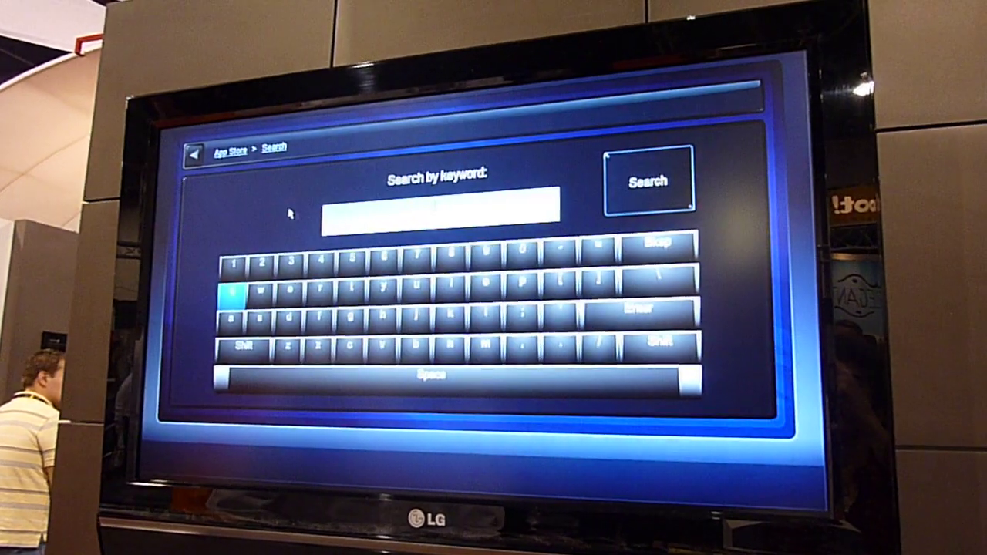
click(648, 180)
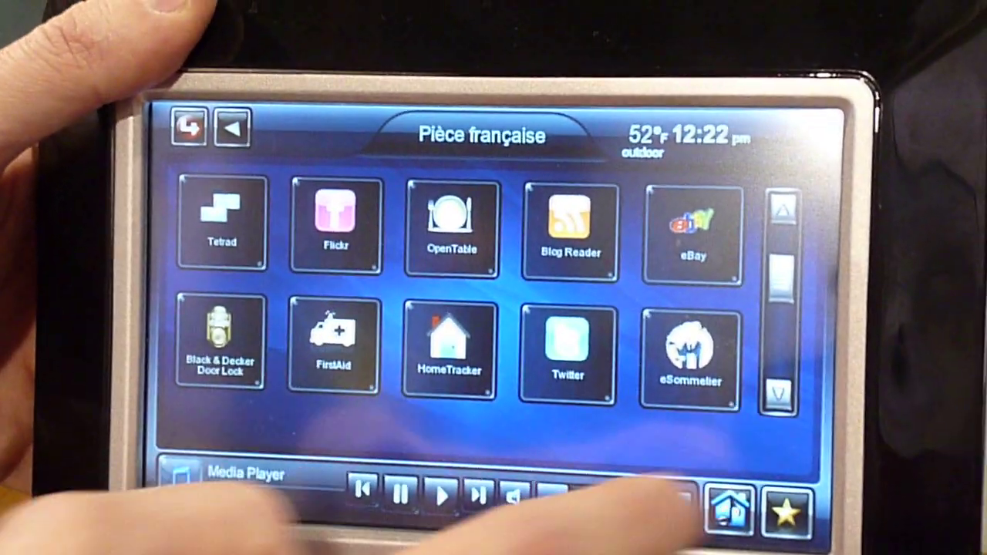
Step: Open HomeTracker on the touch panel, showing occupancy for the Main and Upper areas
click(451, 355)
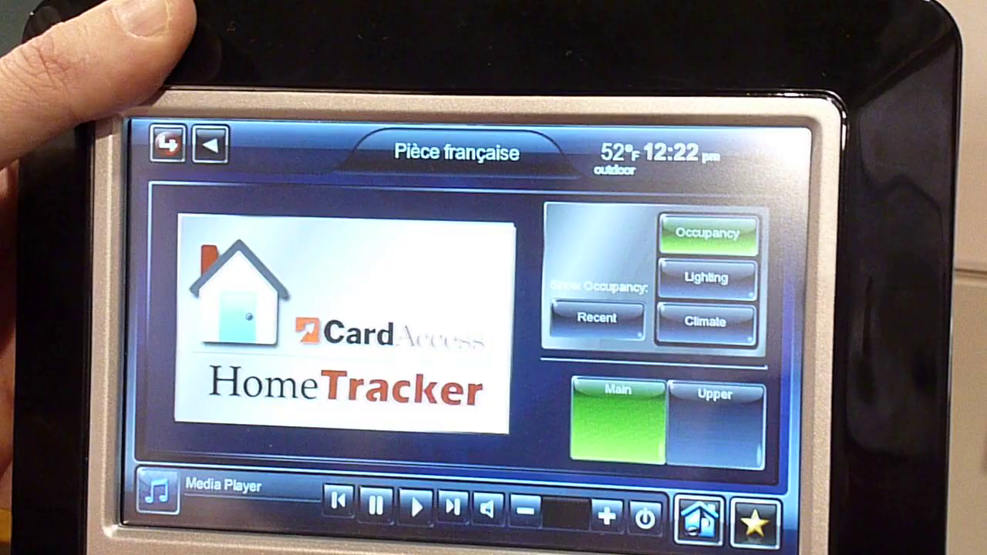